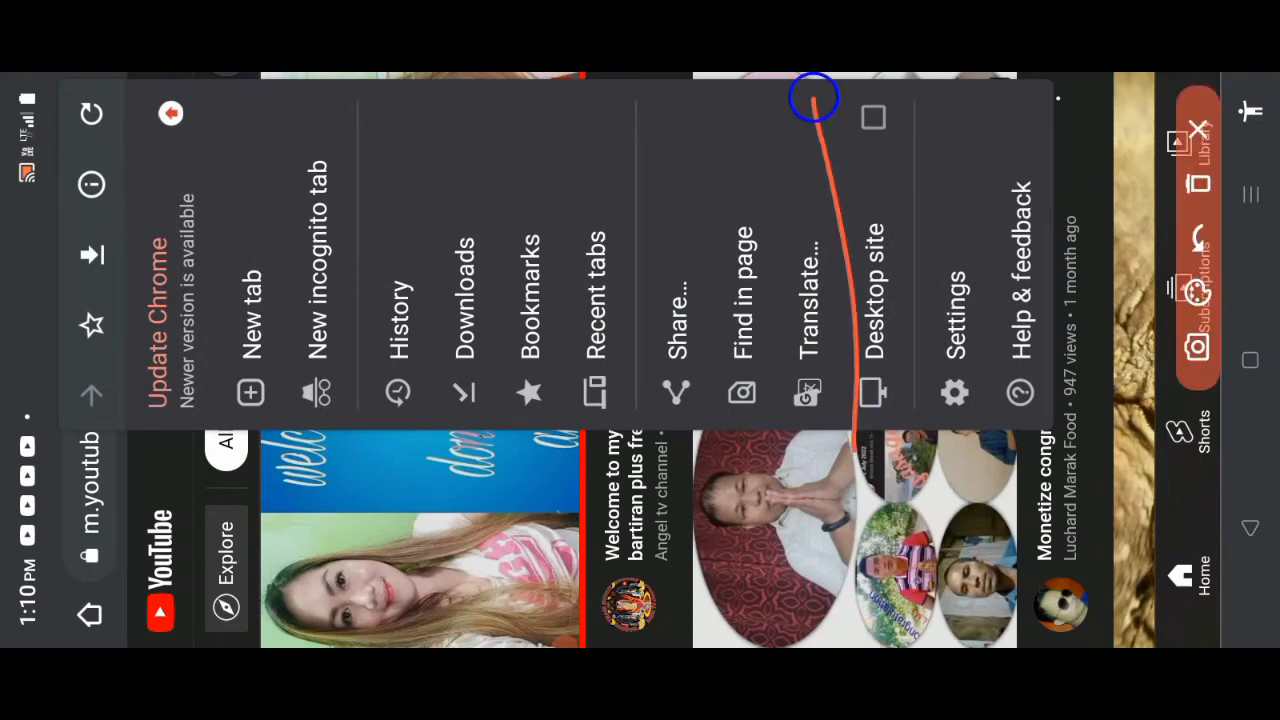
Step: Enable Chrome's Desktop site option so YouTube loads its desktop version
click(872, 300)
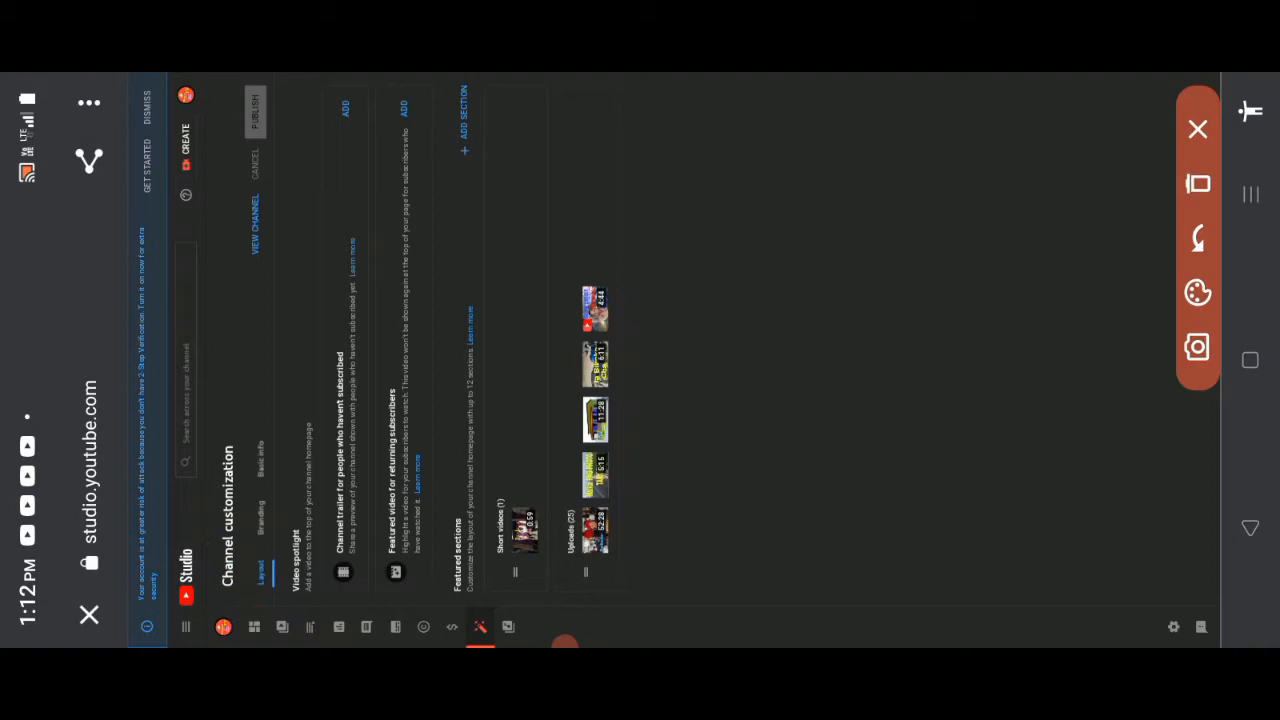
Step: Go to the Studio Dashboard from the left sidebar to view channel analytics and comments
click(254, 627)
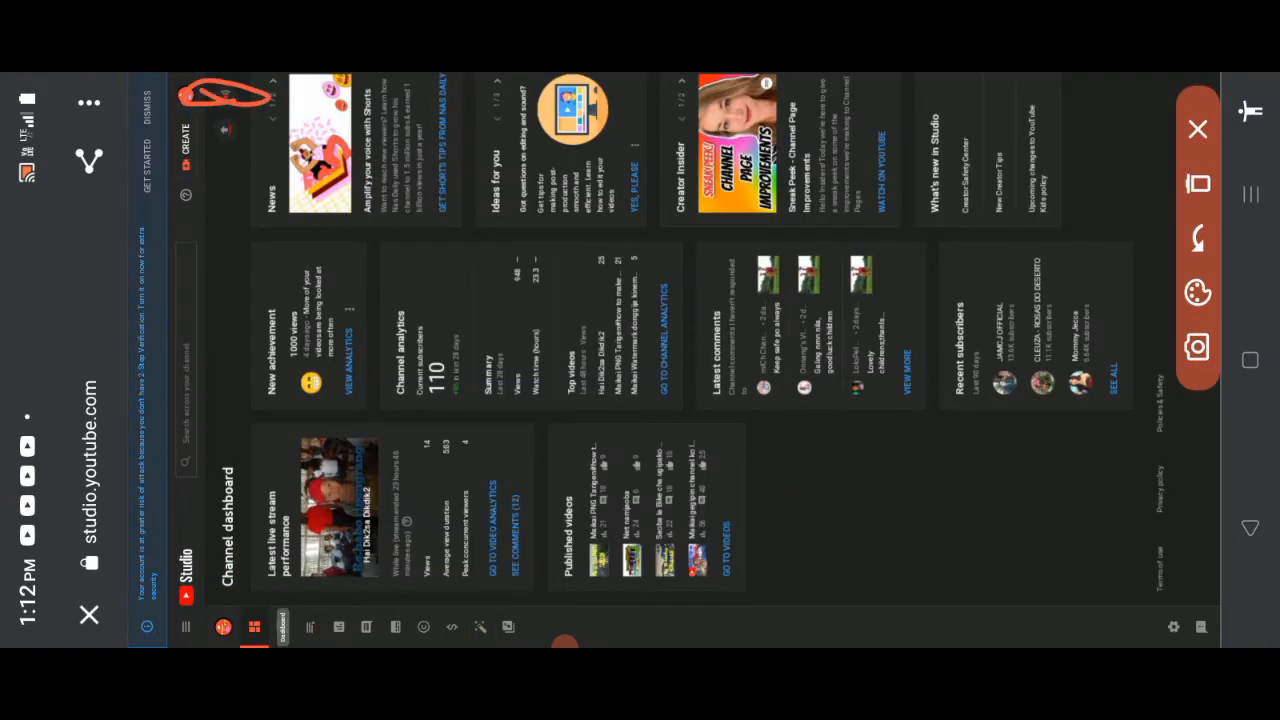